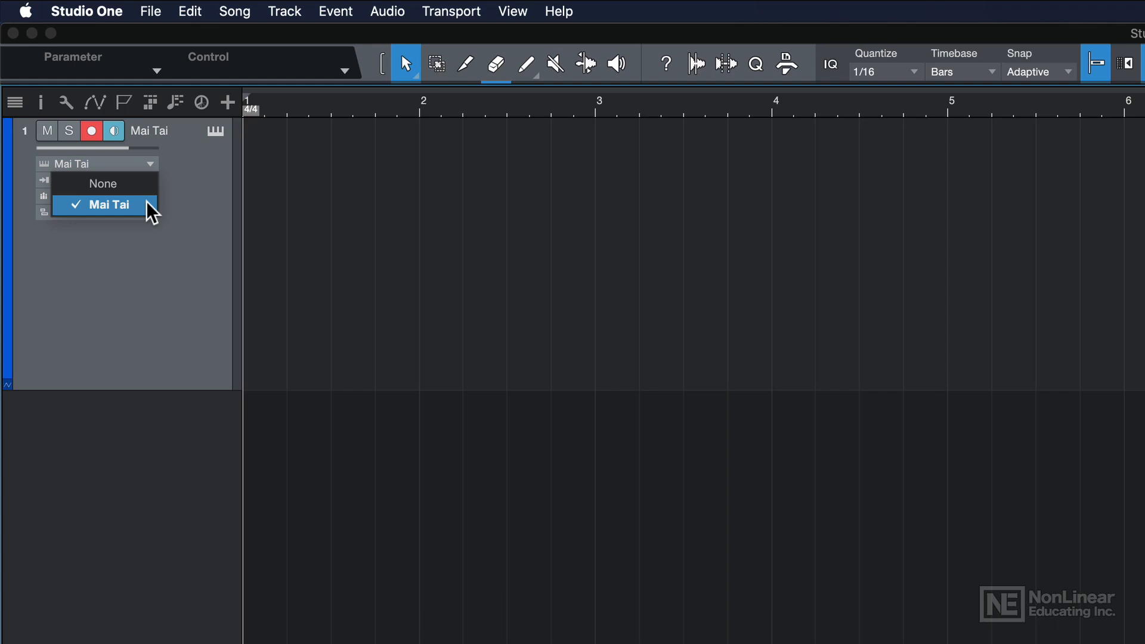
Step: Keep Mai Tai as track 1's instrument with its channel visible in the mixer console
click(106, 205)
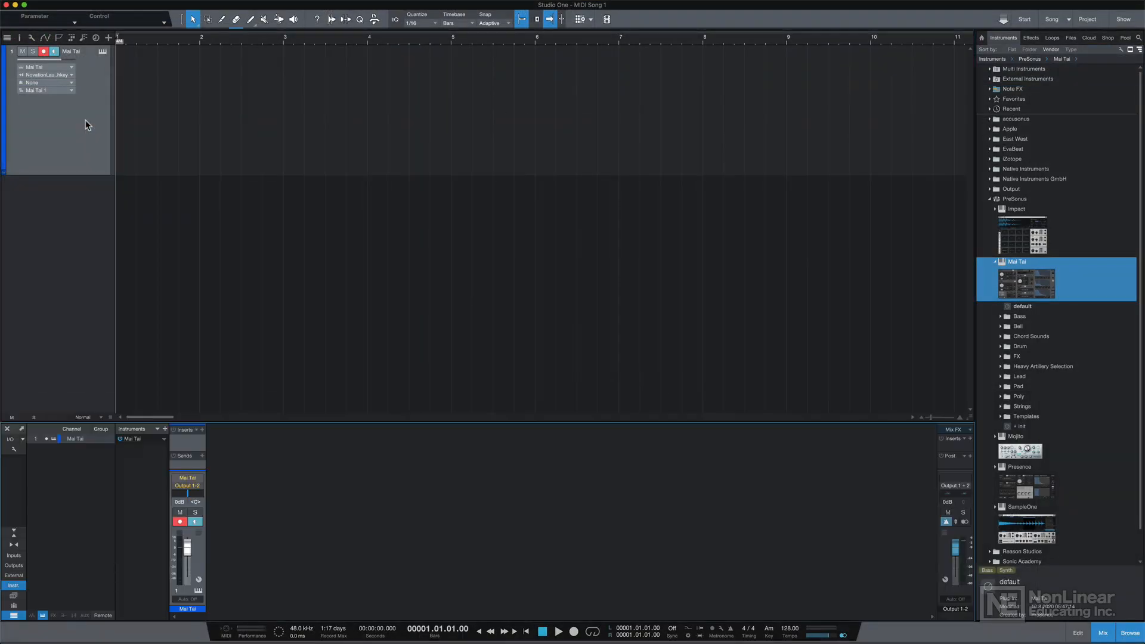
mouse_move(242, 456)
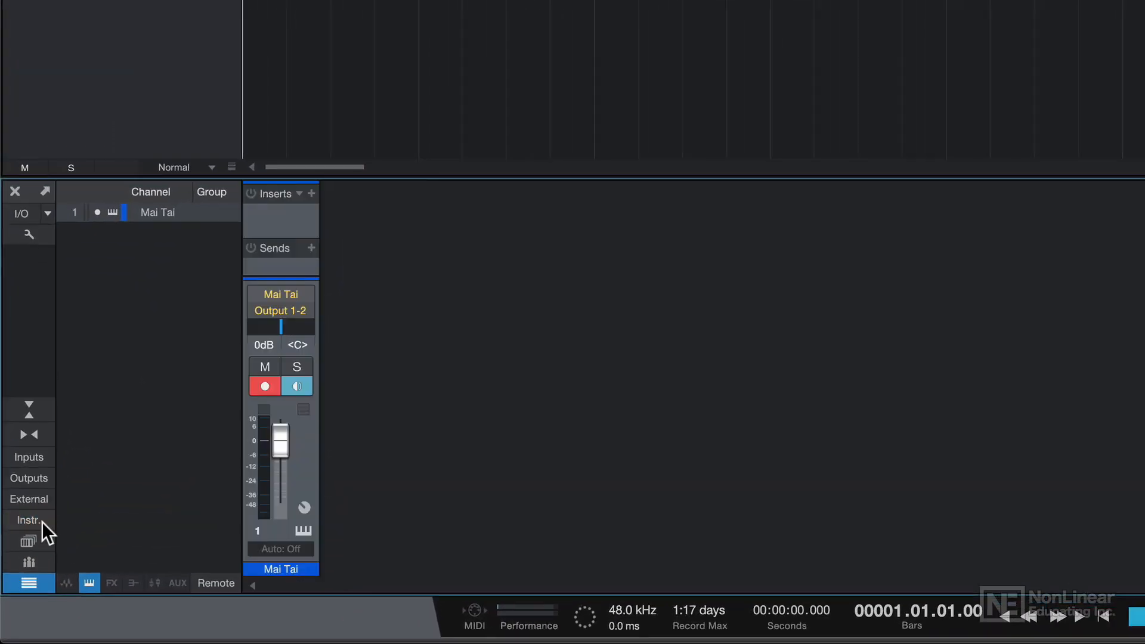
Step: Show the mixer's Instruments column listing the loaded Mai Tai synth
click(28, 520)
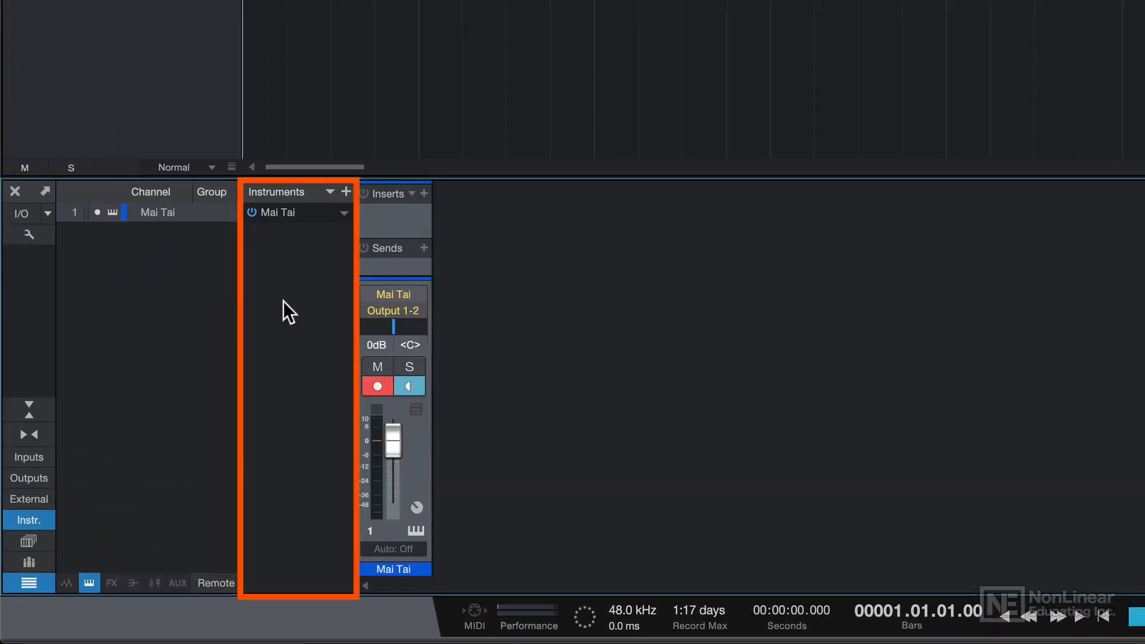
mouse_move(315, 286)
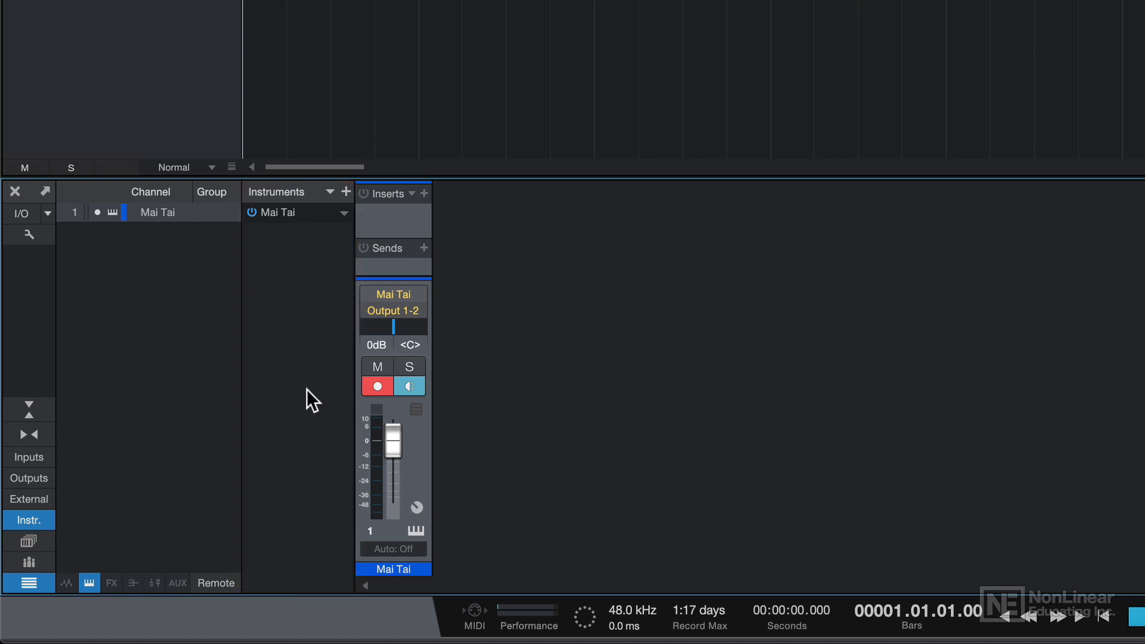
mouse_move(278, 227)
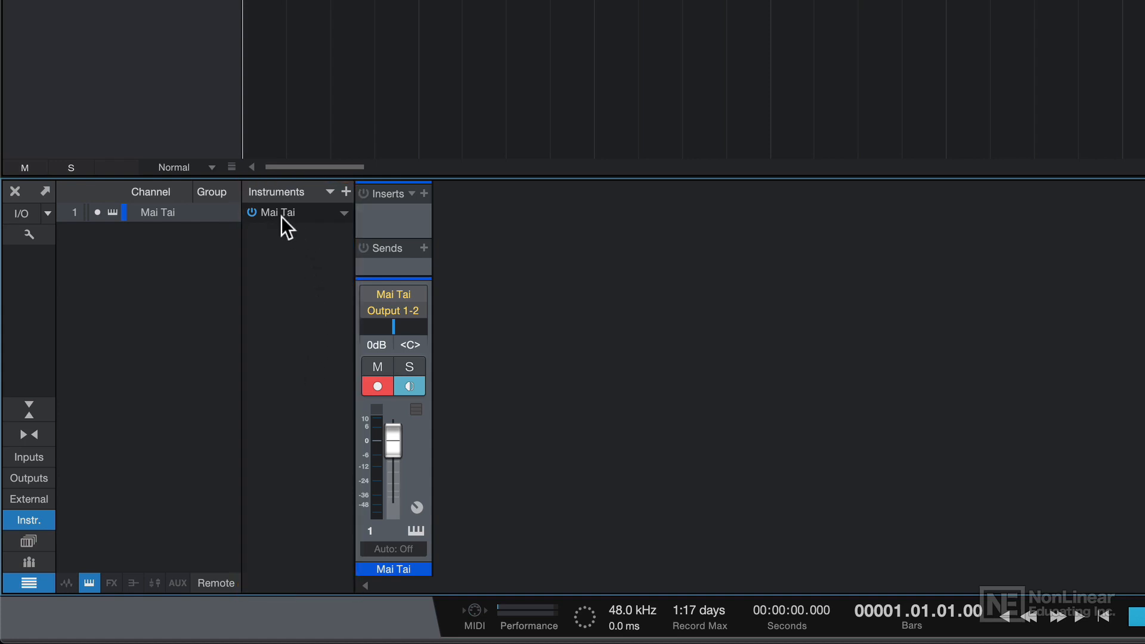
mouse_move(332, 218)
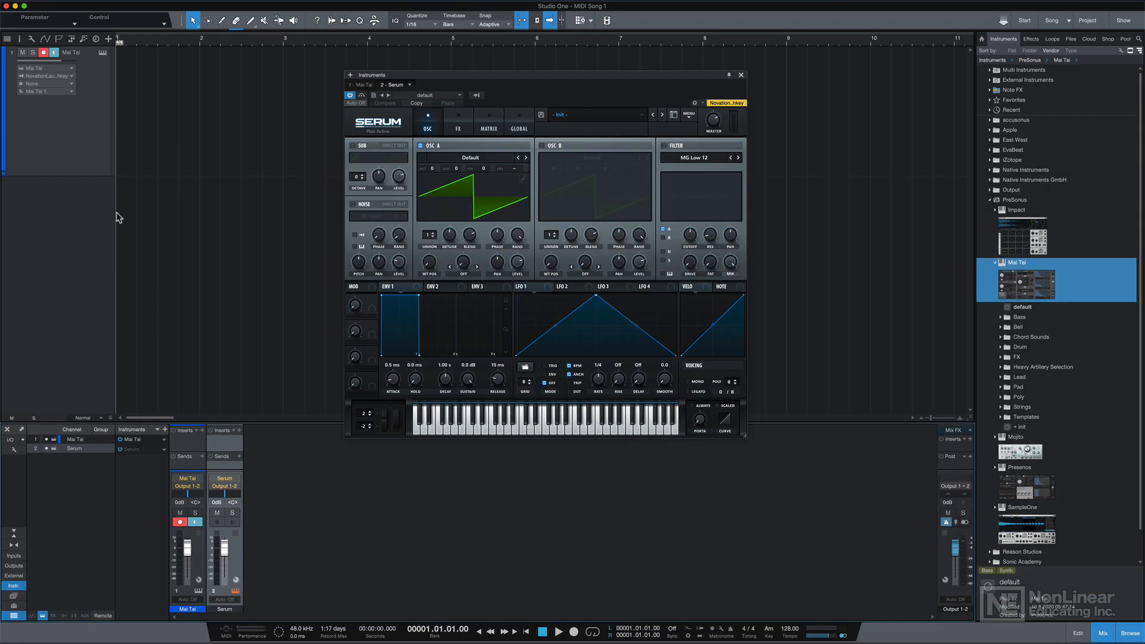
mouse_move(161, 149)
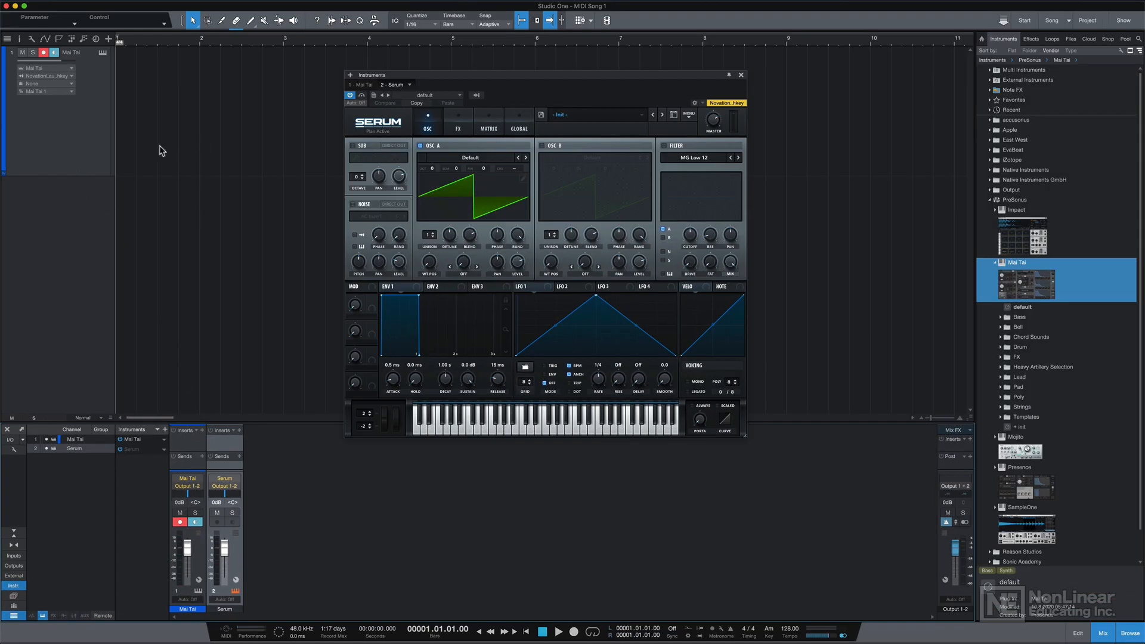
mouse_move(184, 123)
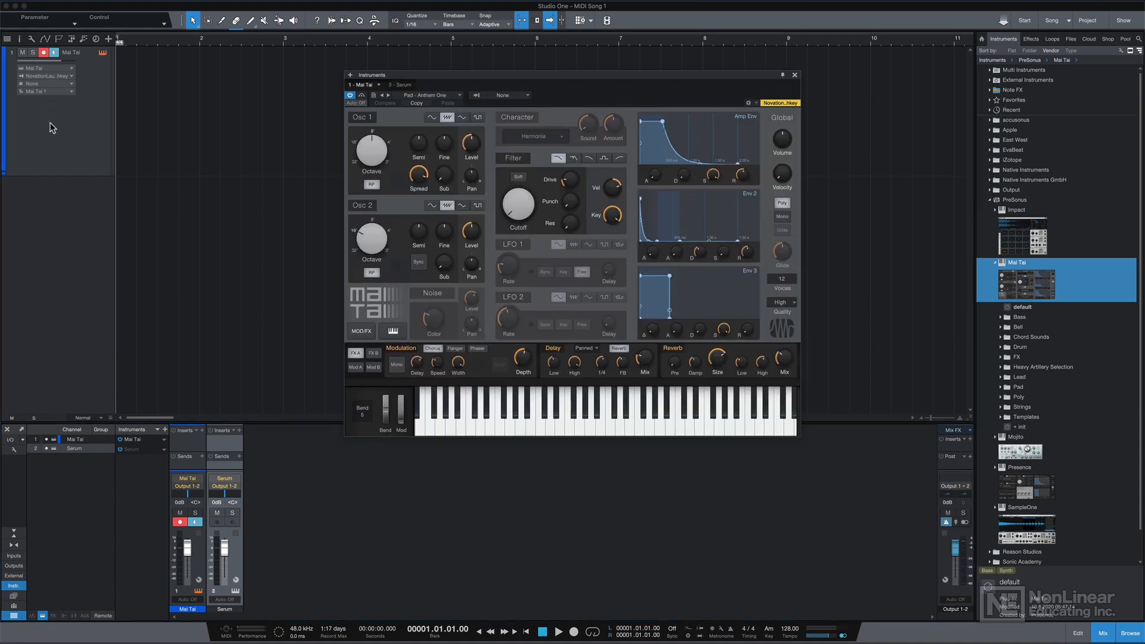
Step: Switch to editing Serum and load its PL Pads Pluck (BR) preset beside Mai Tai
click(695, 420)
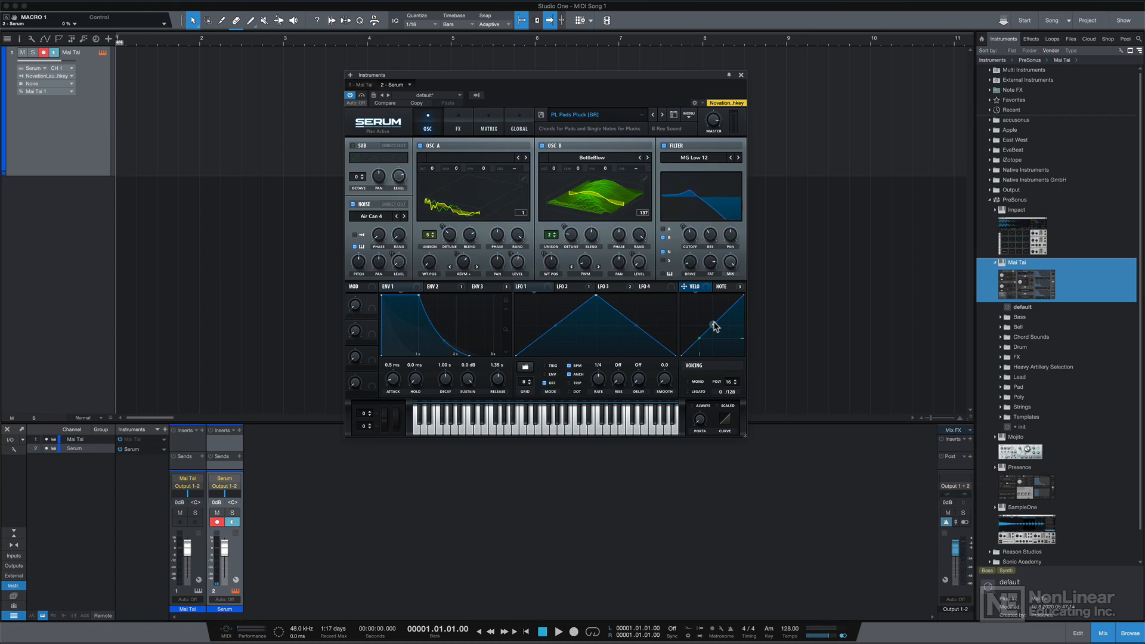
mouse_move(83, 253)
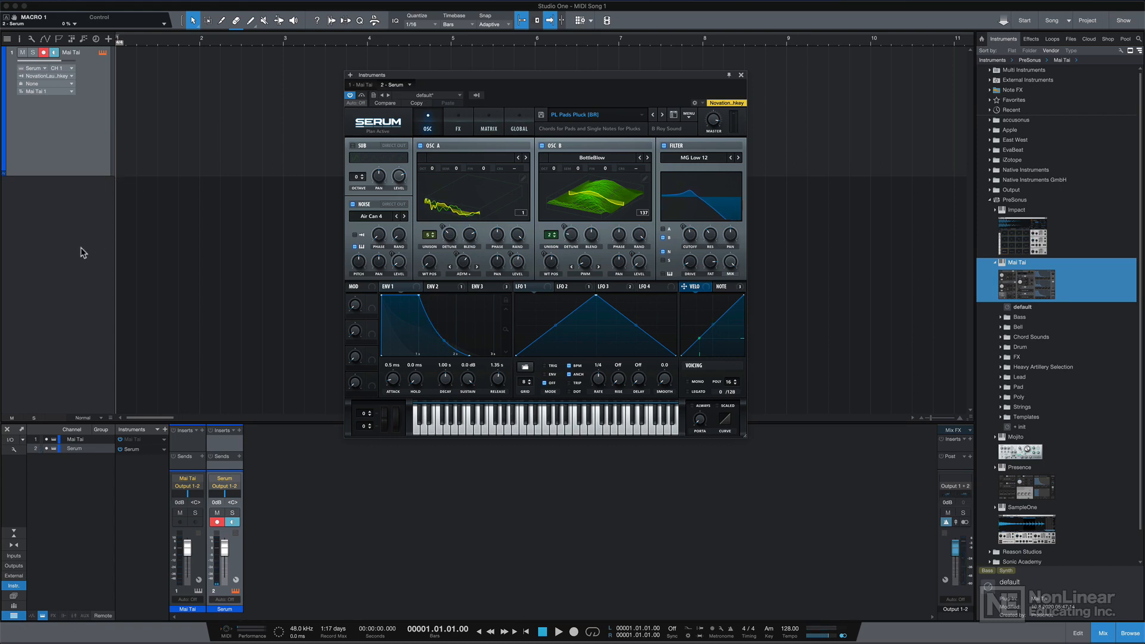
mouse_move(281, 533)
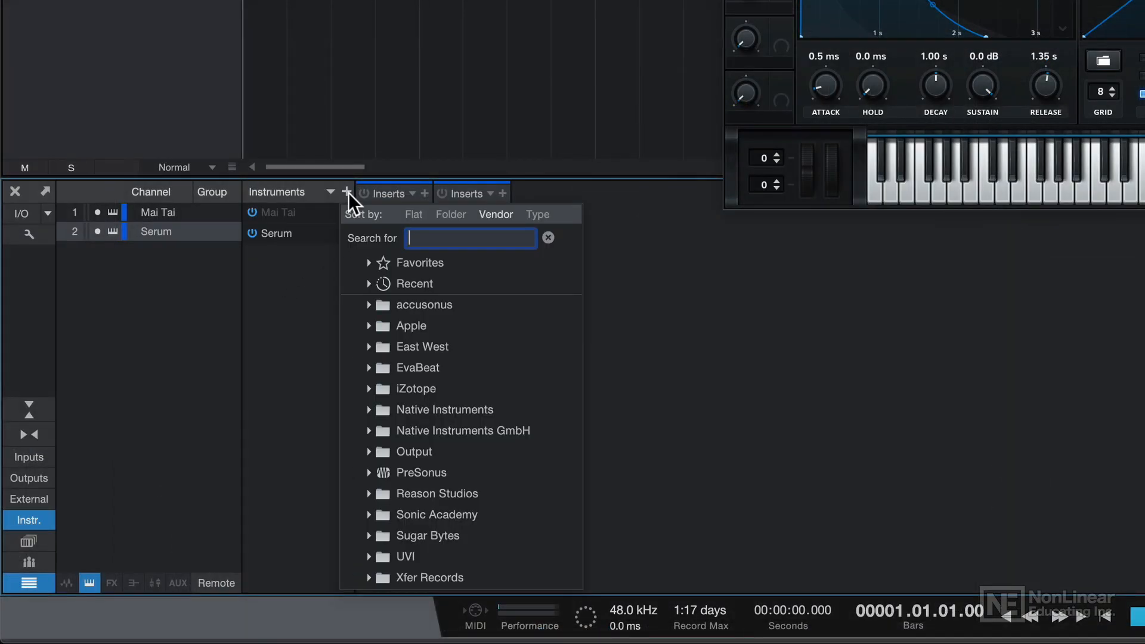
Step: Search 'multi', add a Multi Instrument holding Mai Tai and Serum, track named MaiTai+Serum
text(multi)
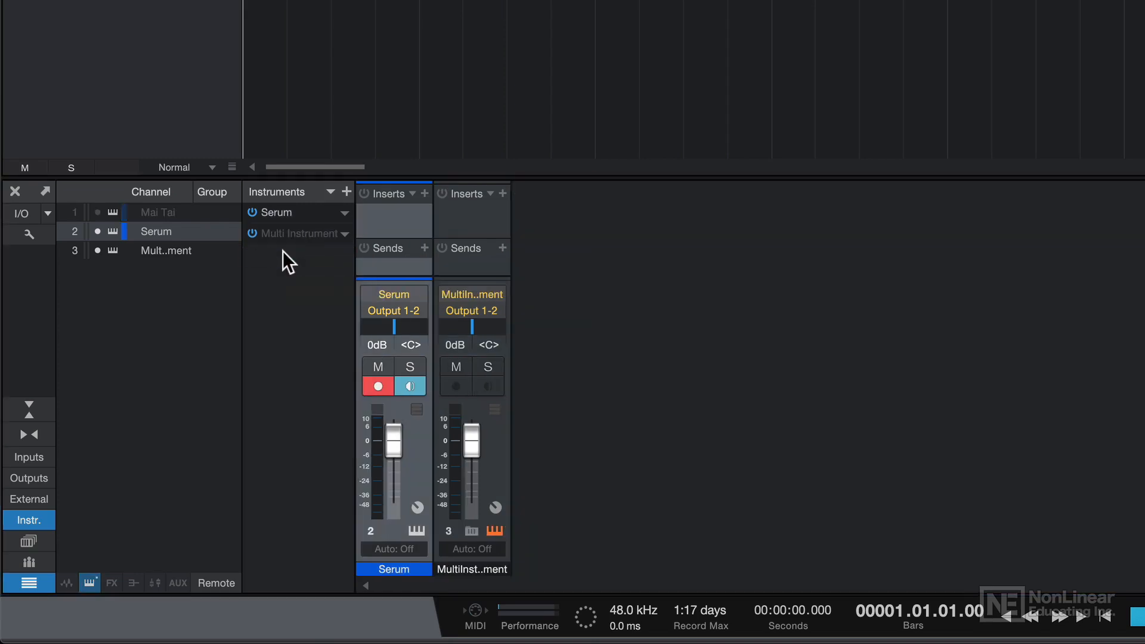
mouse_move(280, 242)
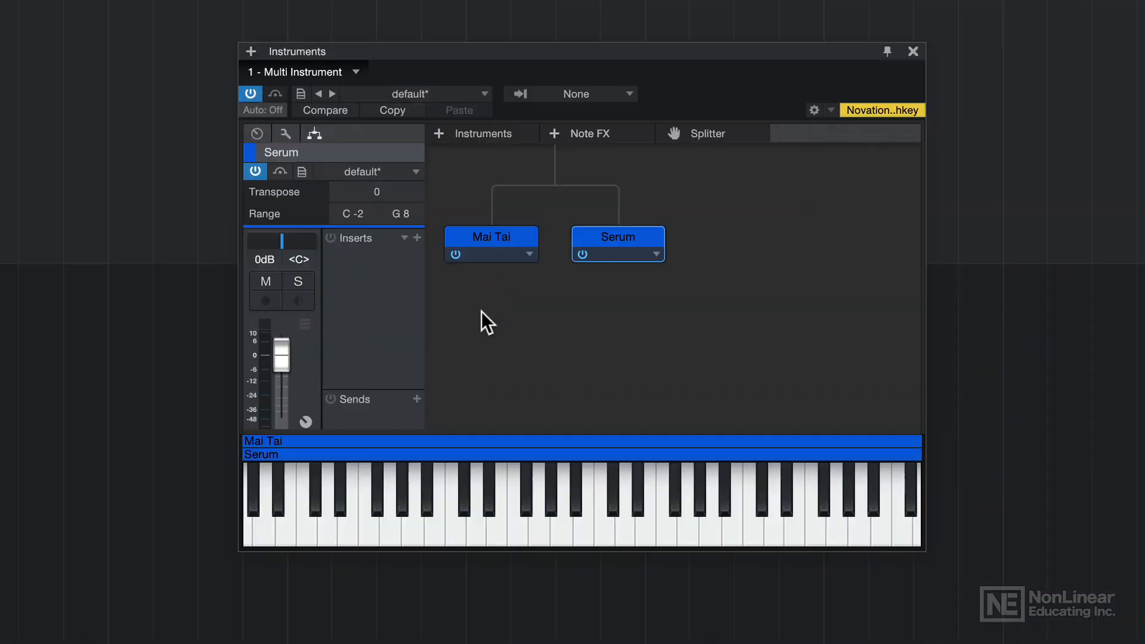
mouse_move(563, 178)
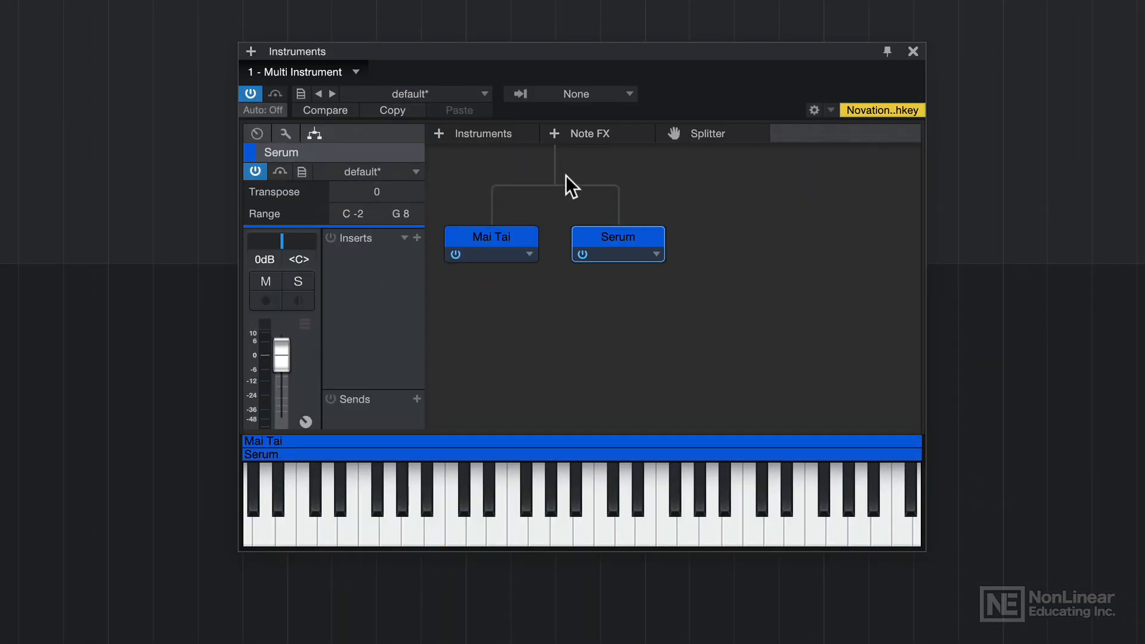
mouse_move(543, 322)
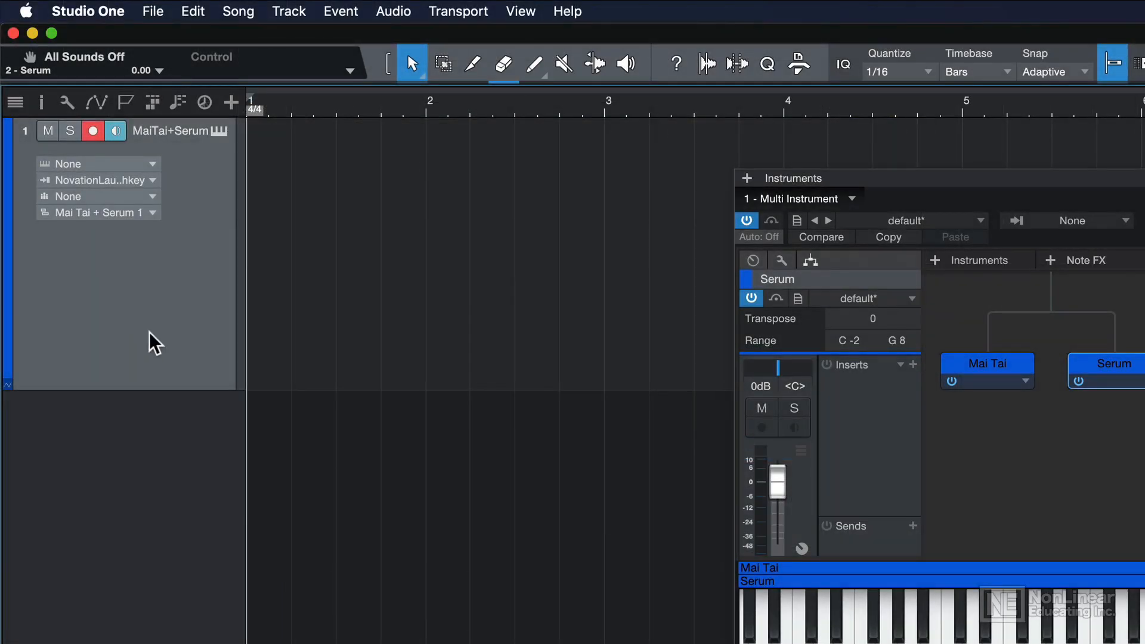
click(98, 164)
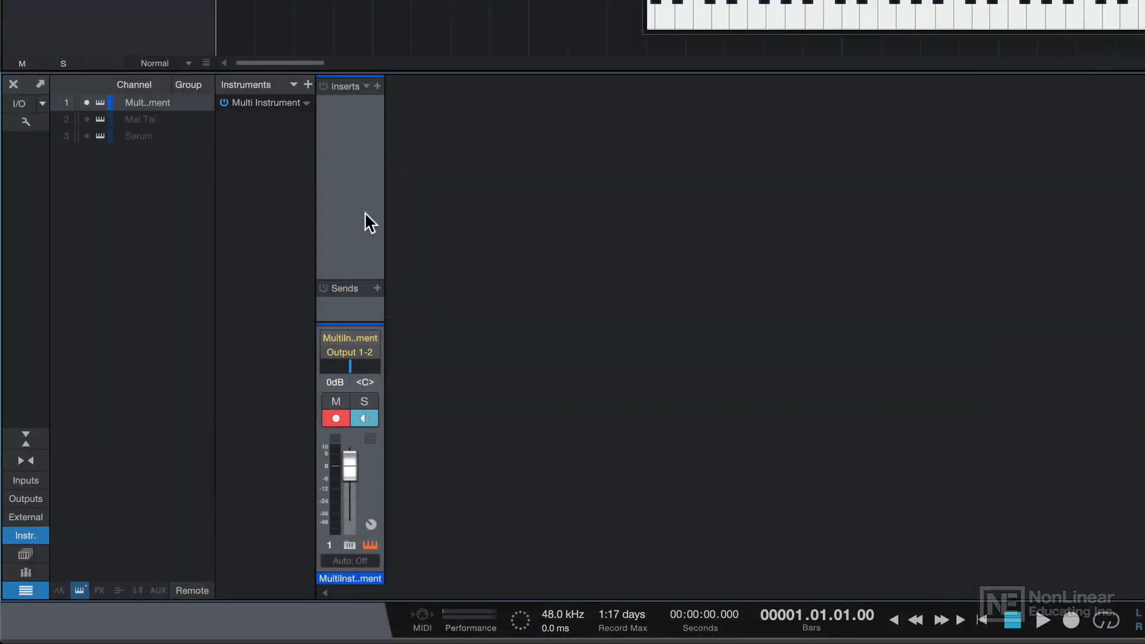
Step: Insert Mixverb on the Multi Instrument and move its window below the Mai Tai/Serum chain
click(377, 86)
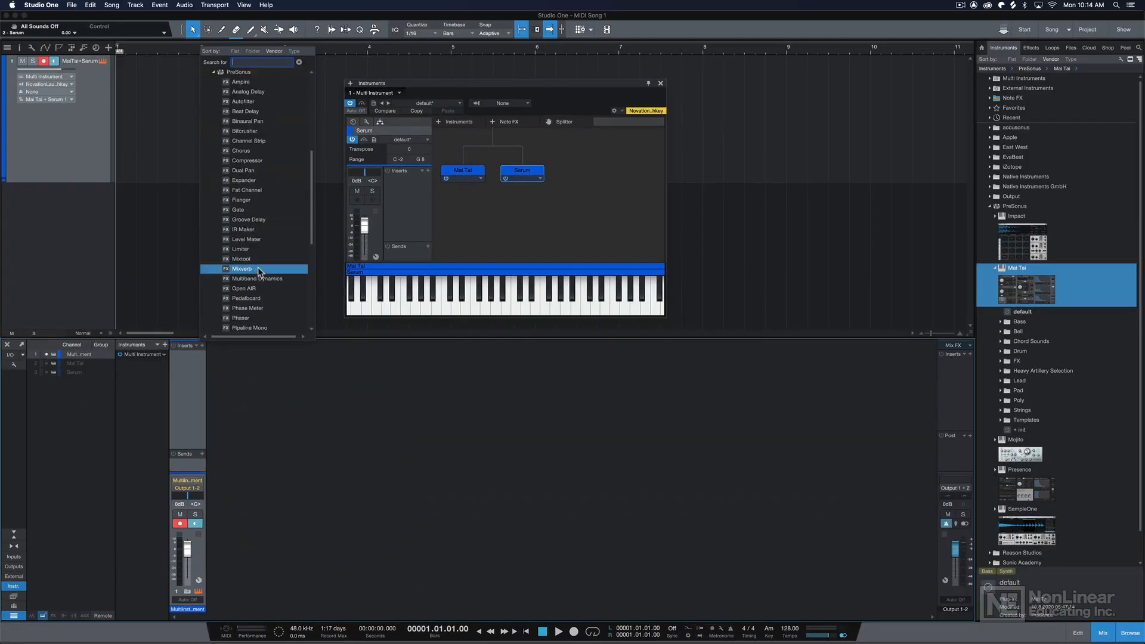
double_click(241, 269)
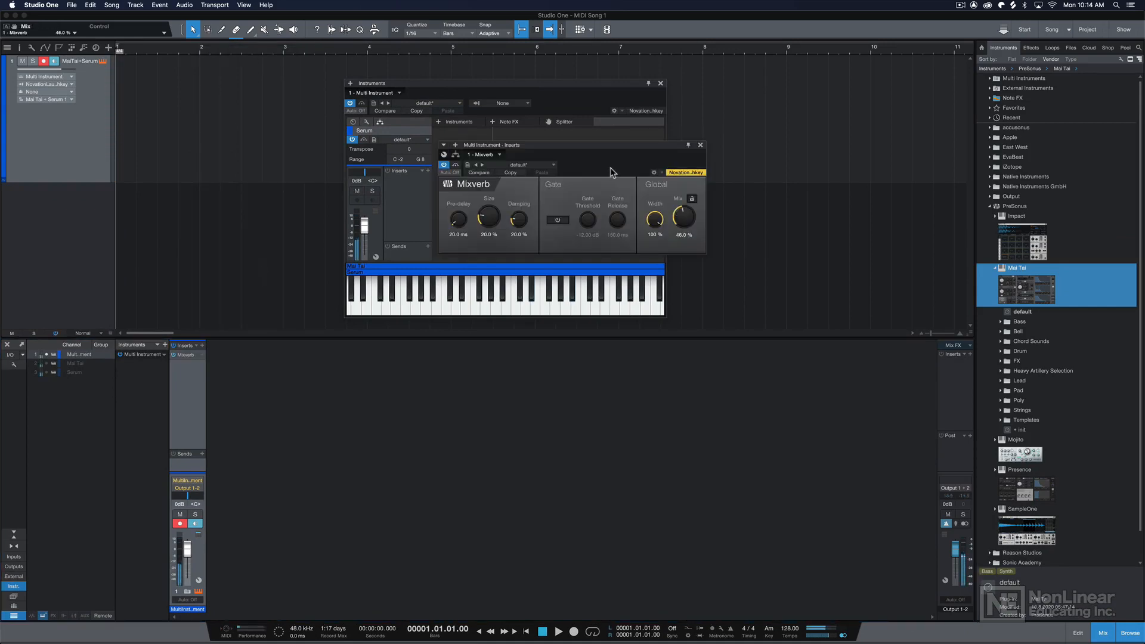
click(478, 299)
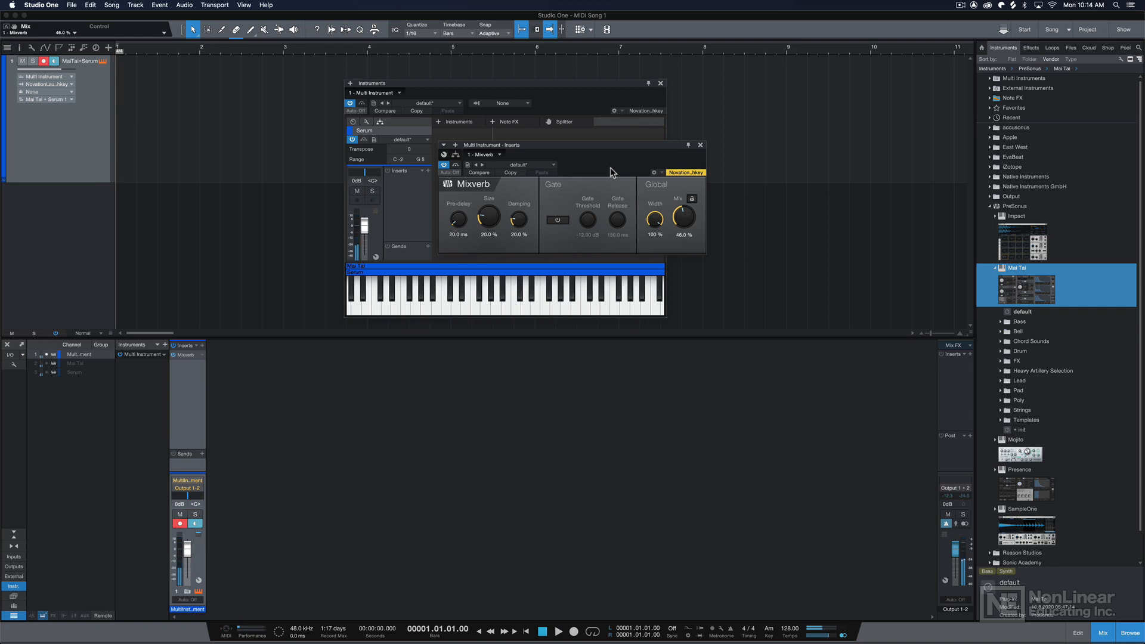
drag(610, 145, 632, 266)
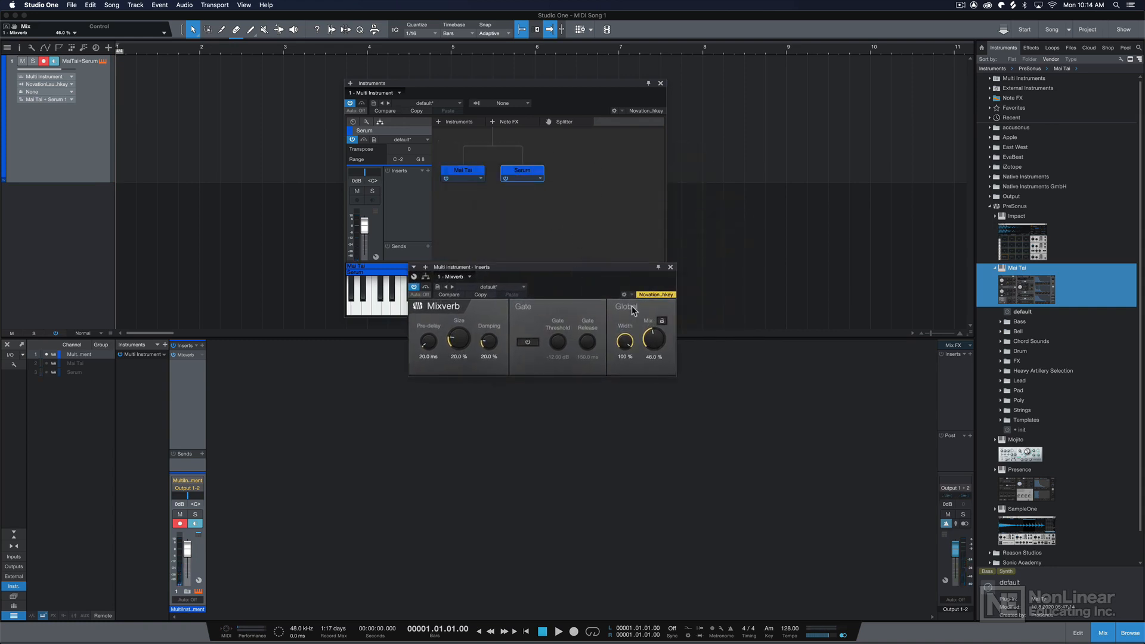
mouse_move(568, 273)
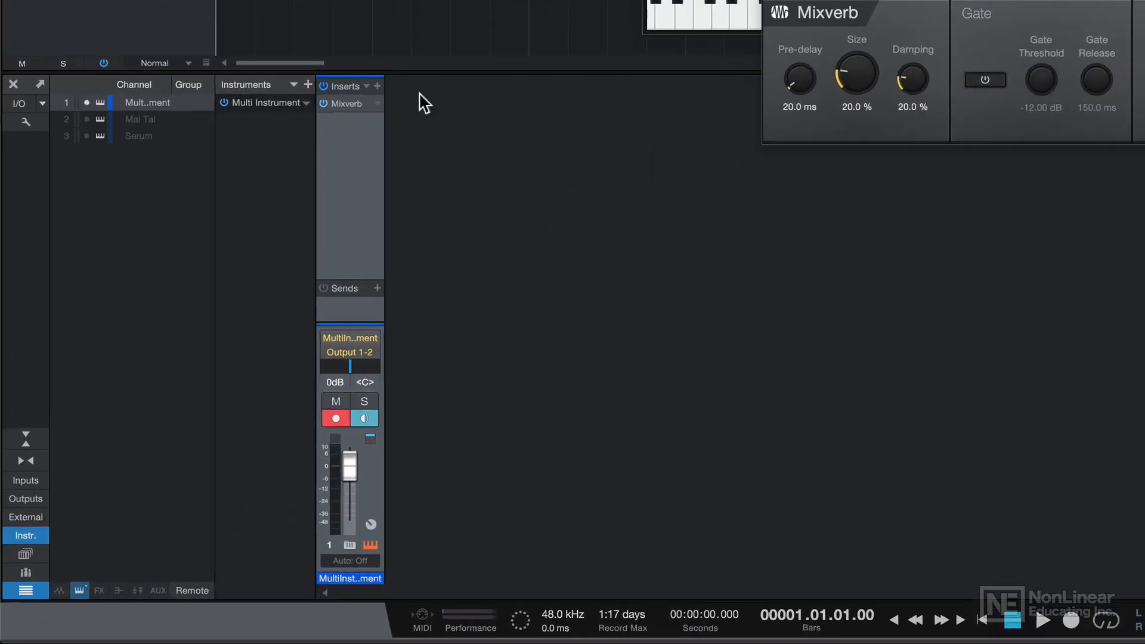
Step: Store the multi instrument as preset 'Mai Tai + Serum Reverb' and expand the Multi Instruments folder
click(307, 103)
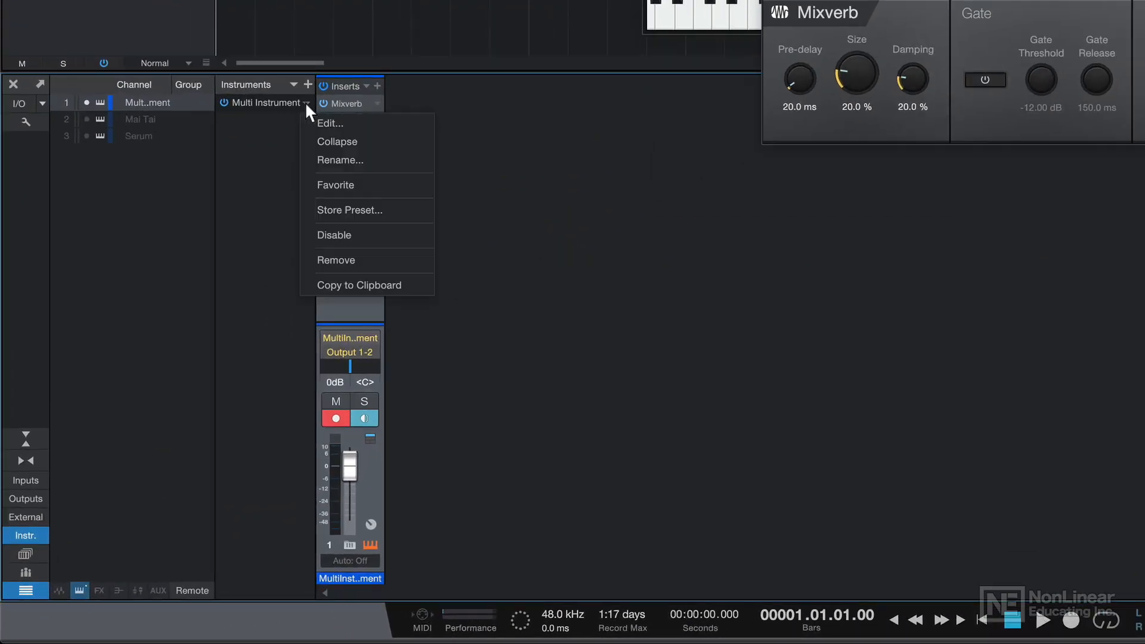
mouse_move(401, 213)
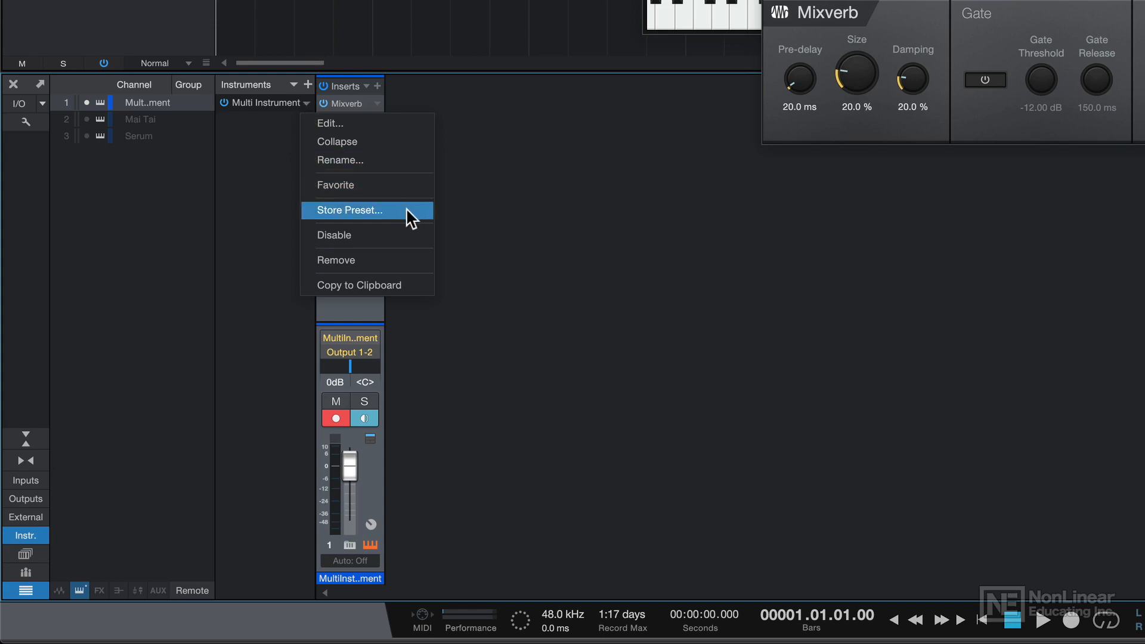
click(349, 210)
text(Mai Tai + S)
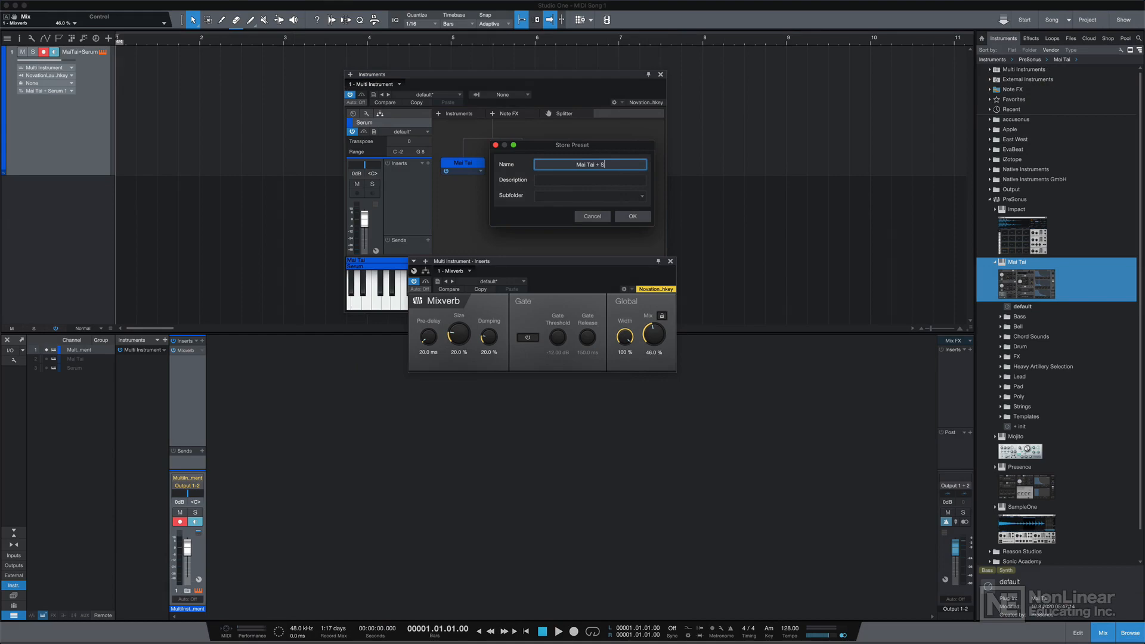
text(erum Reve)
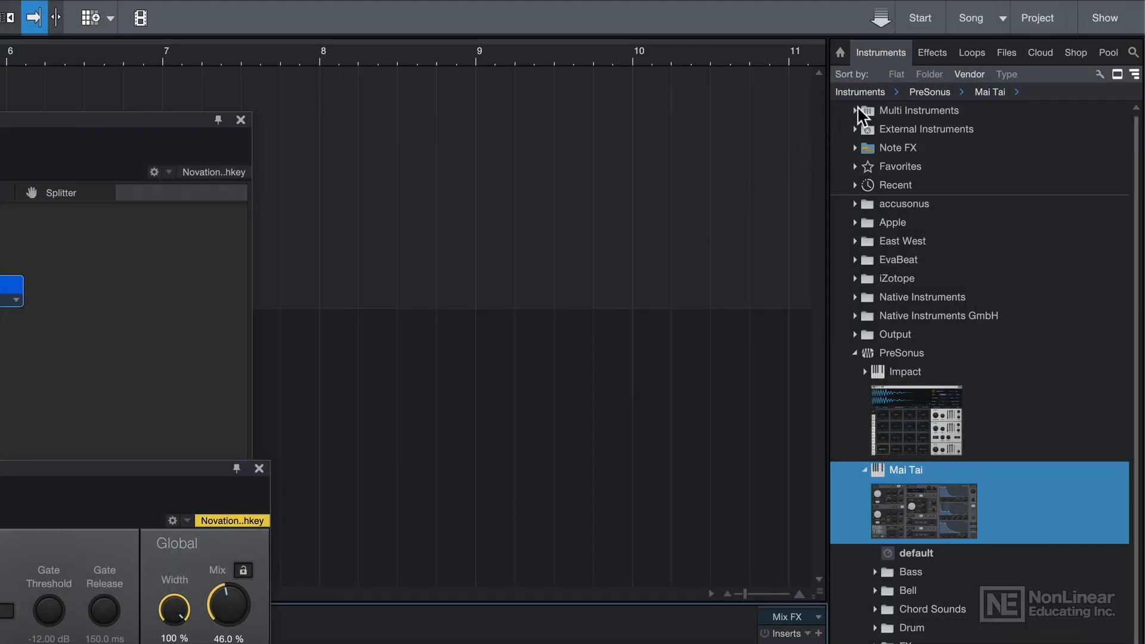
click(856, 110)
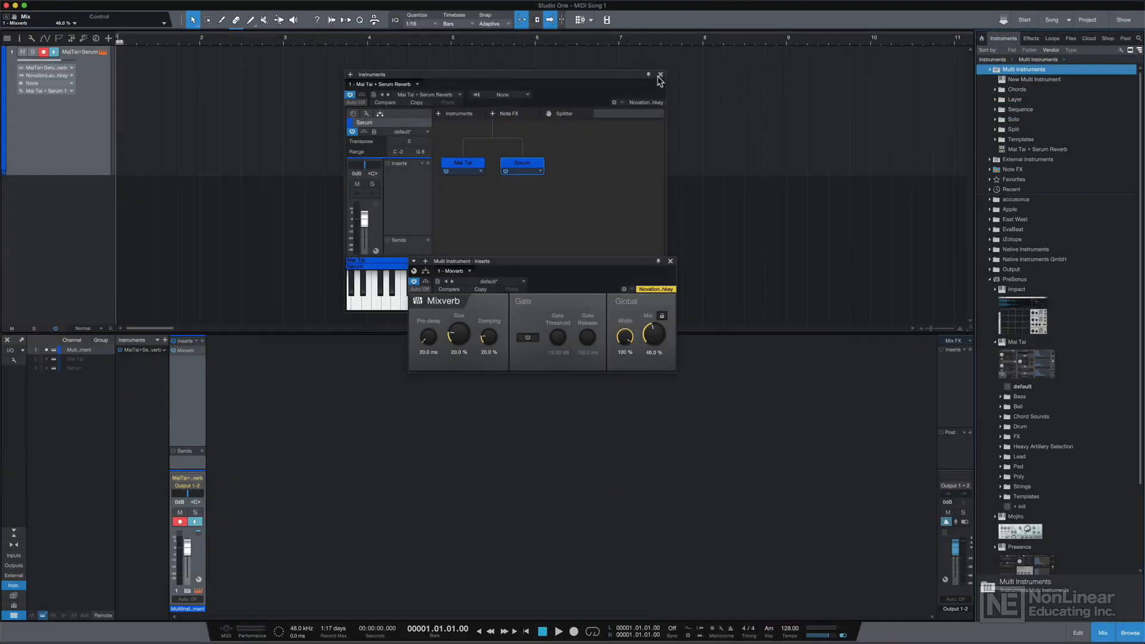
Step: Close the instrument editors and load the Mai Tai + Serum Reverb preset onto the track
click(661, 77)
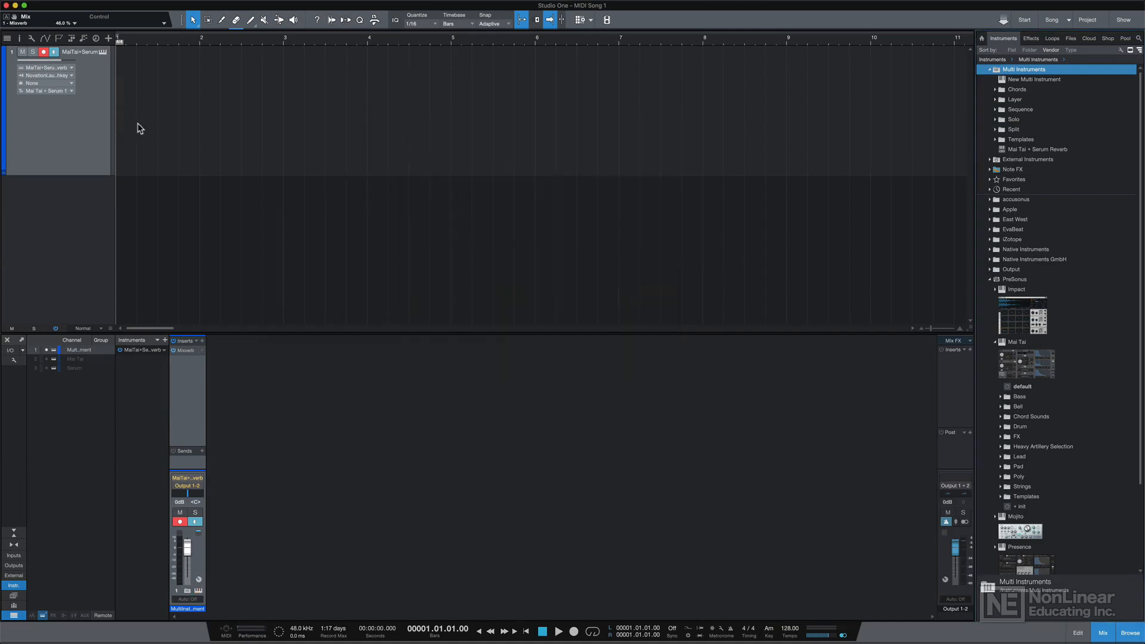
mouse_move(65, 131)
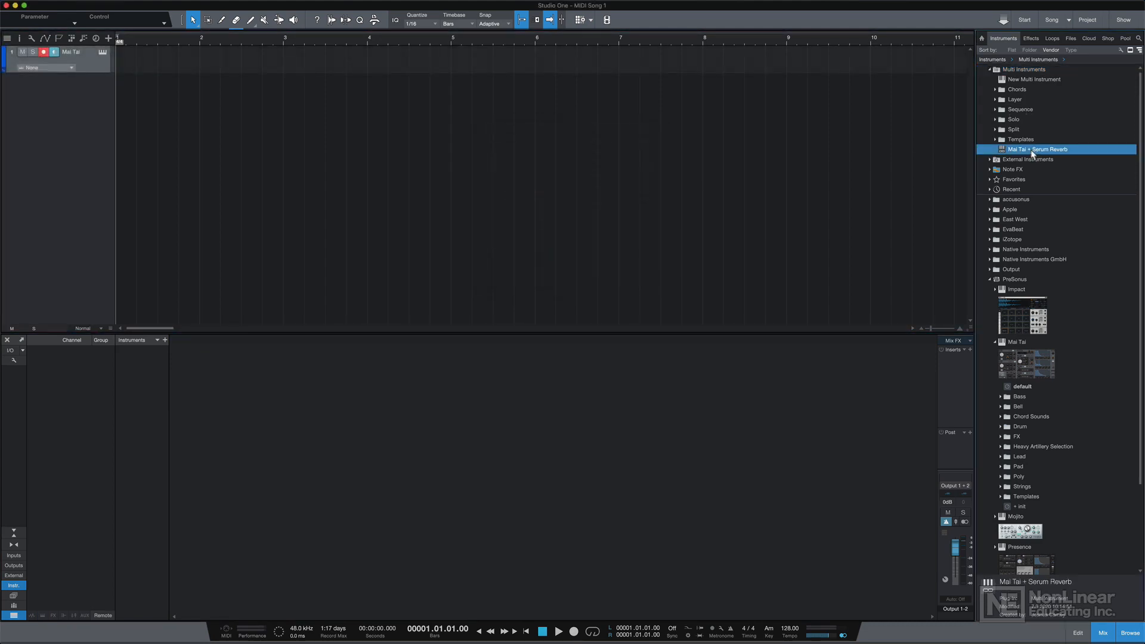
double_click(1038, 149)
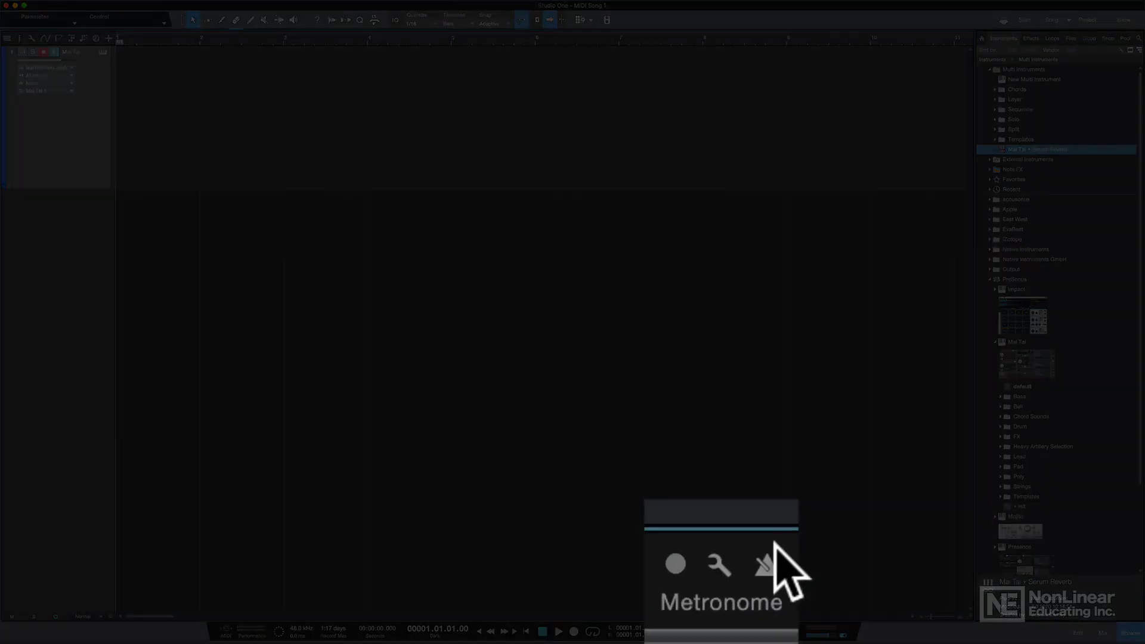
mouse_move(787, 589)
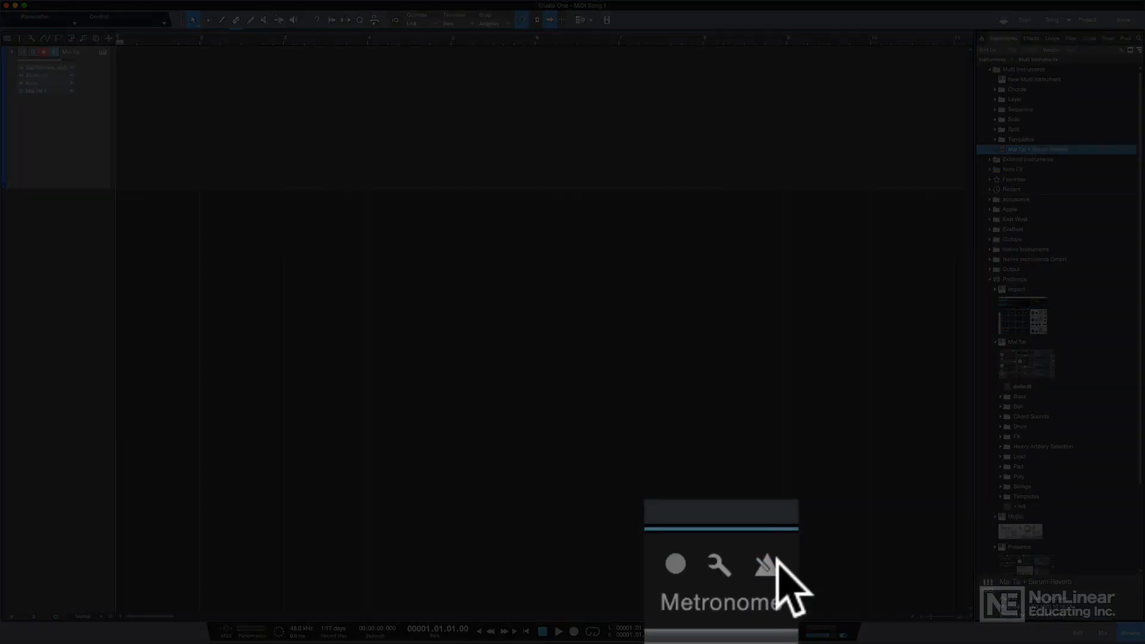
Step: Enable metronome and precount, then record a MIDI part on the track and stop
click(763, 566)
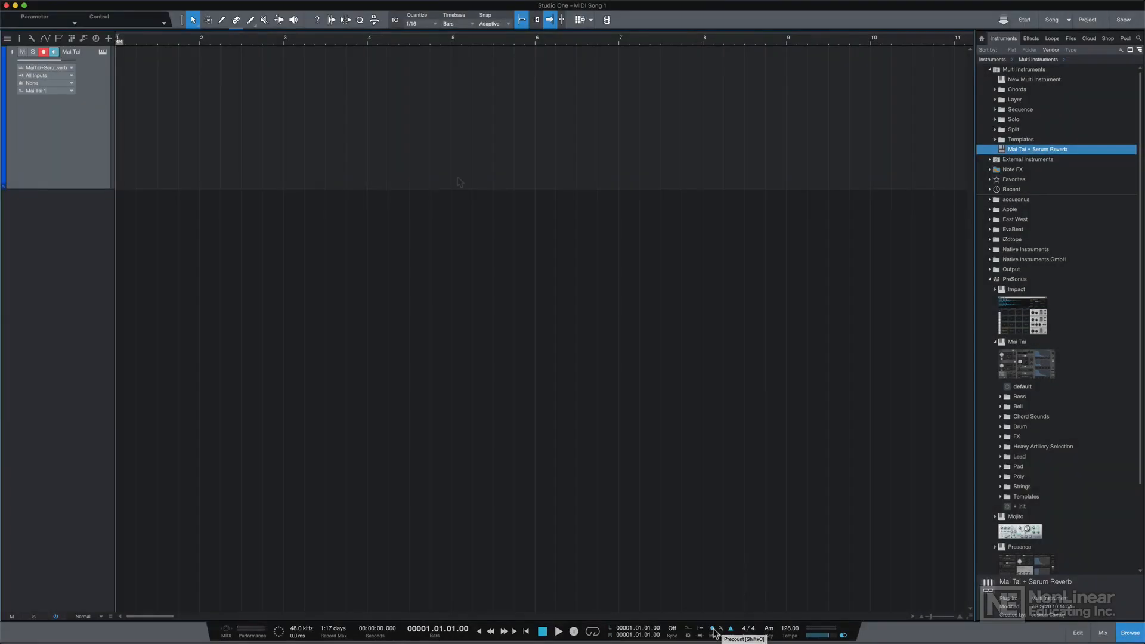
click(558, 632)
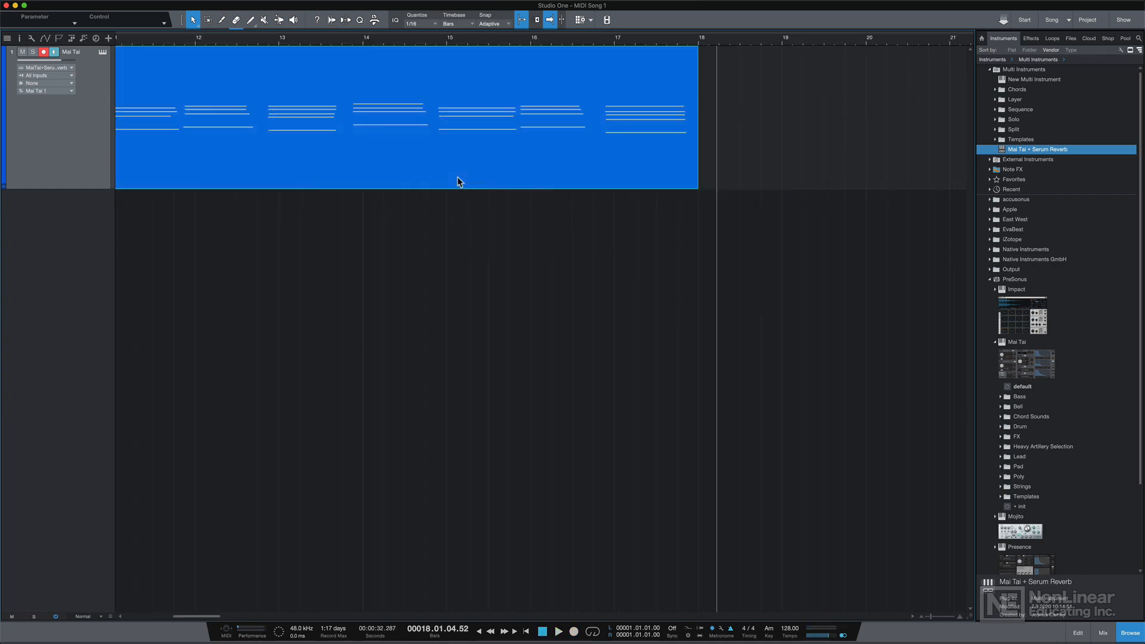
click(76, 10)
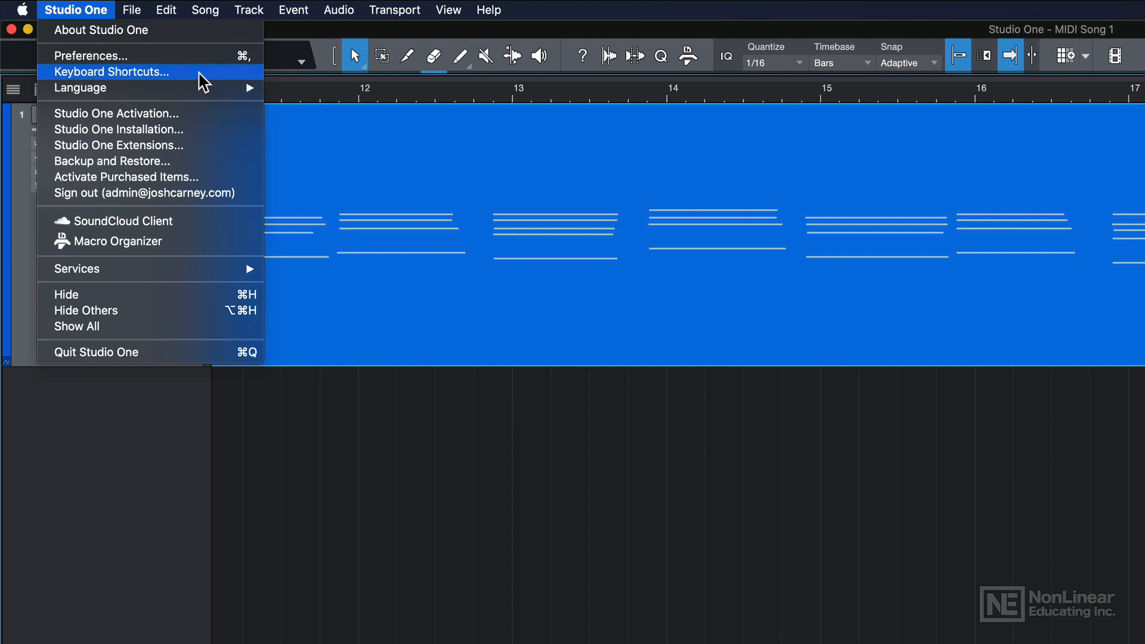
Step: In Keyboard Shortcuts, filter 'record' and select Transport Record's third assigned key
click(115, 71)
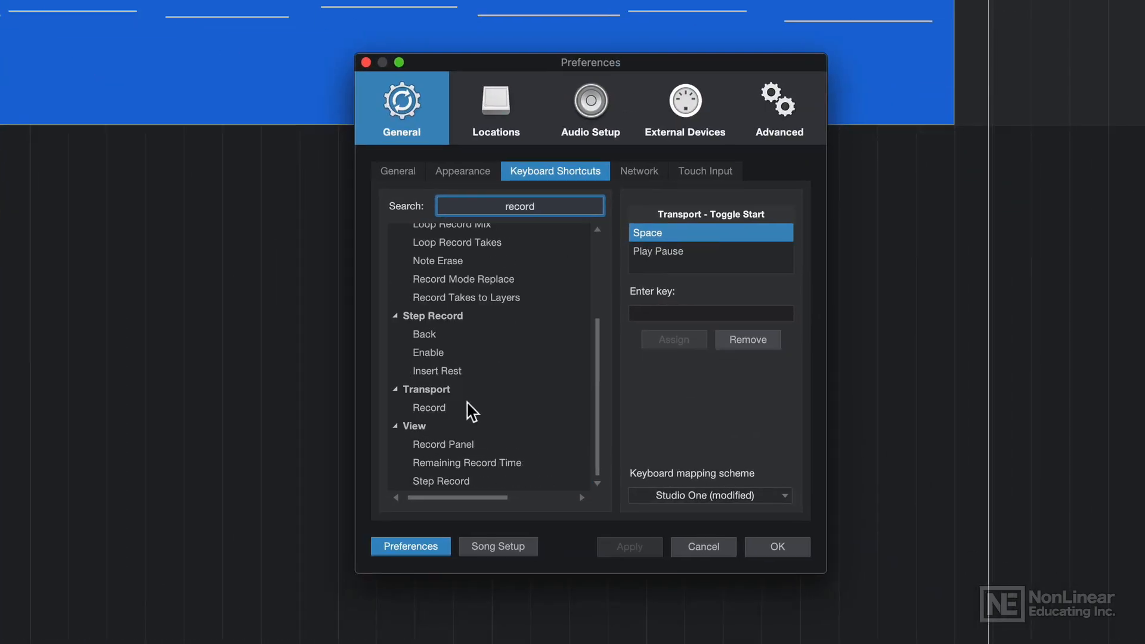
click(429, 408)
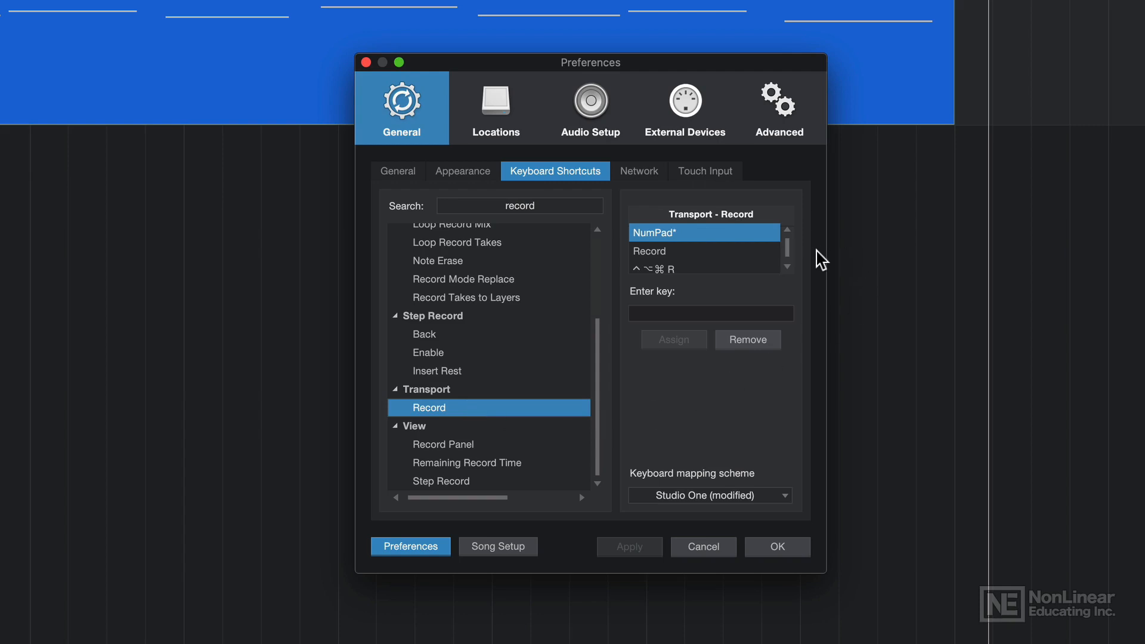
mouse_move(719, 263)
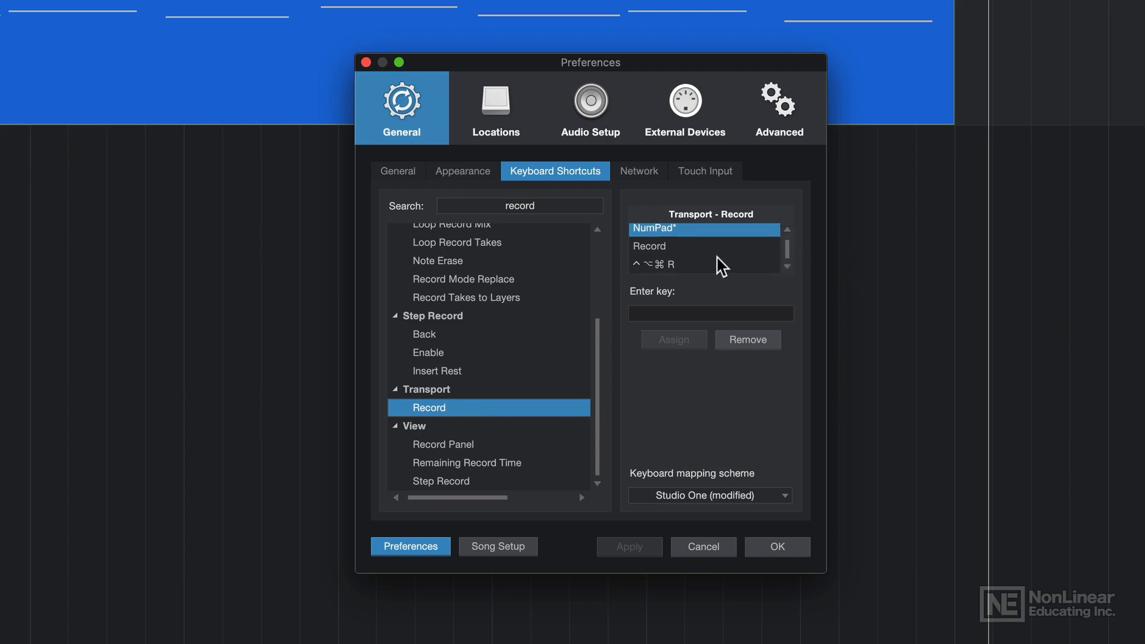
click(688, 264)
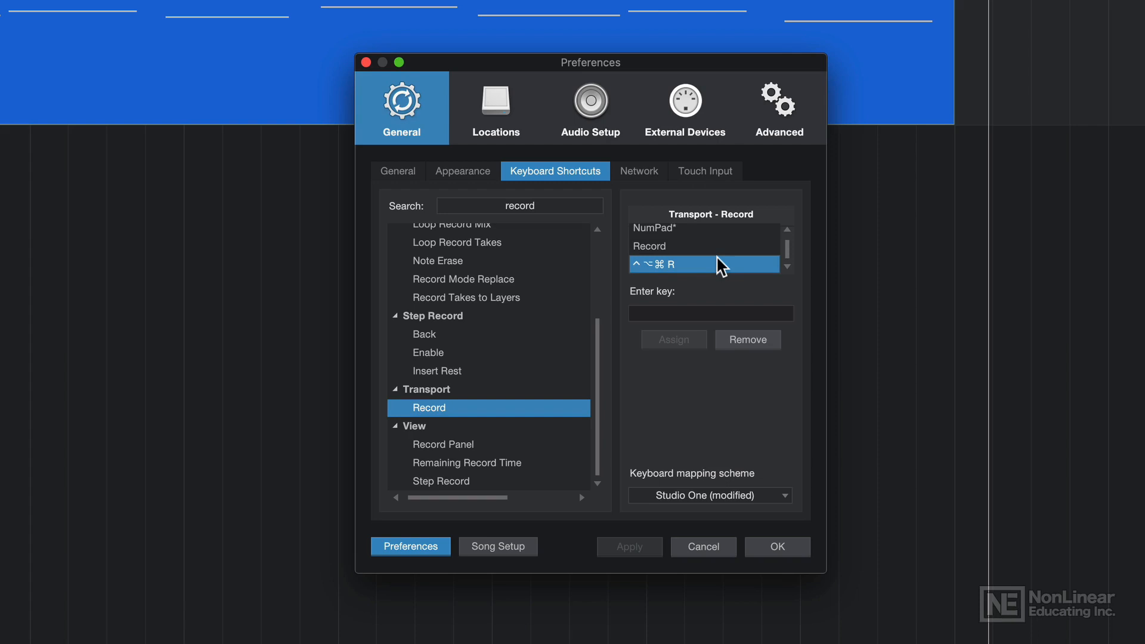